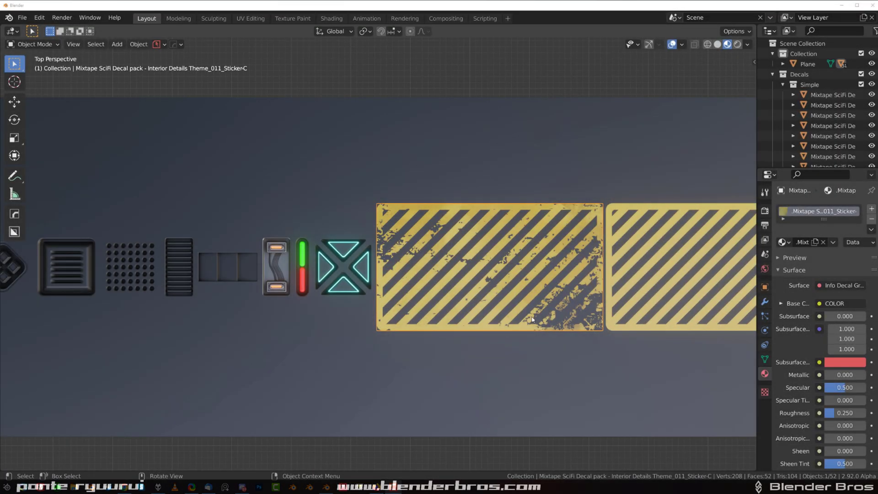
{"action": "mouse_move", "coordinate": [468, 264]}
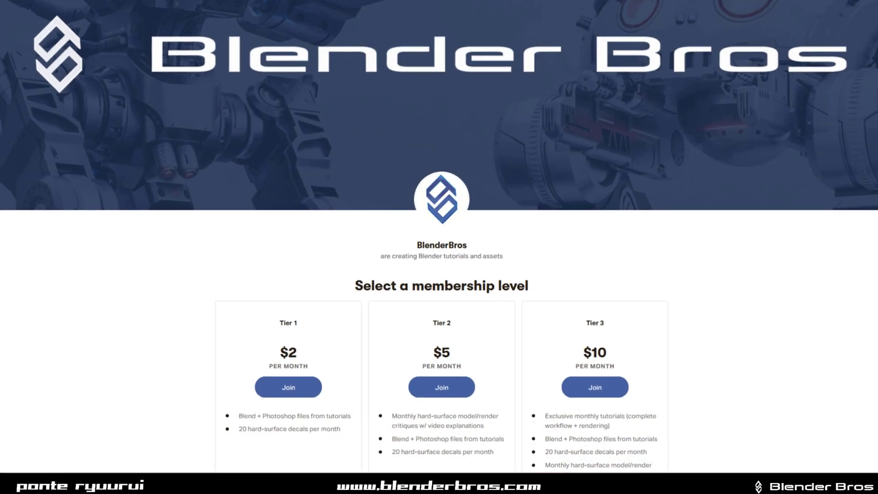
{"action": "scroll", "scroll_direction": "down", "scroll_amount": 3}
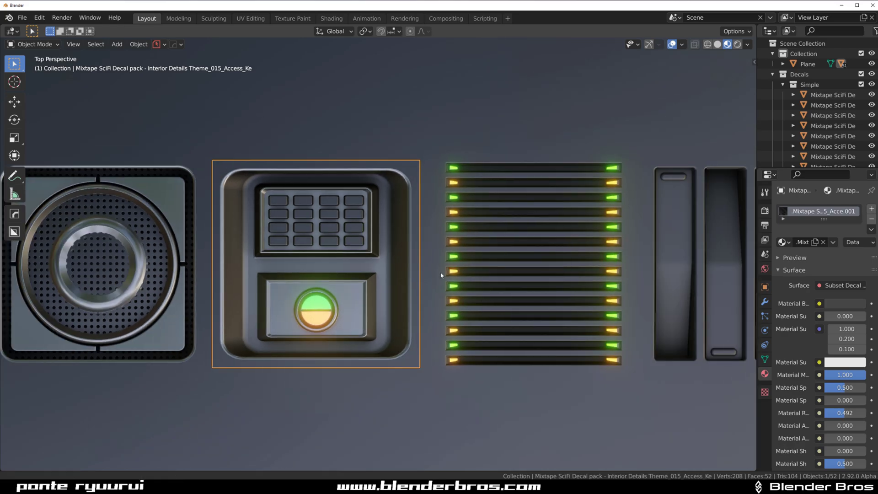
{"action": "scroll", "scroll_direction": "down", "scroll_amount": 3}
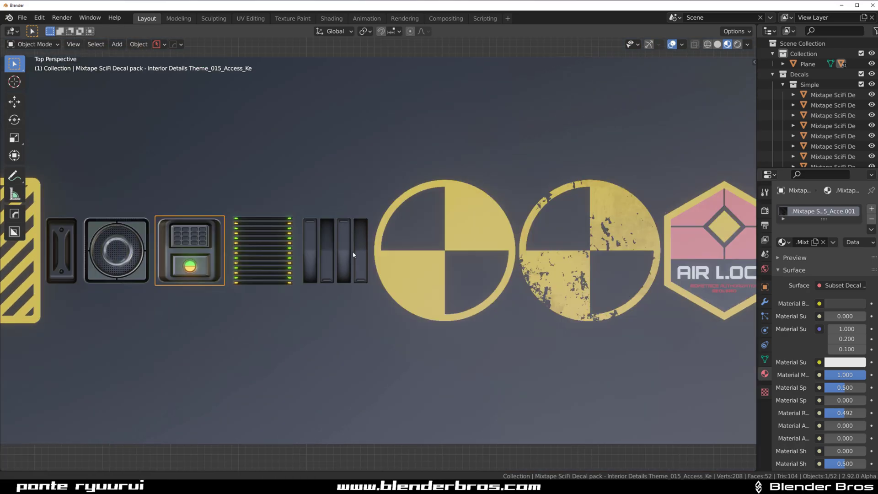
{"action": "scroll", "scroll_direction": "down", "scroll_amount": 3}
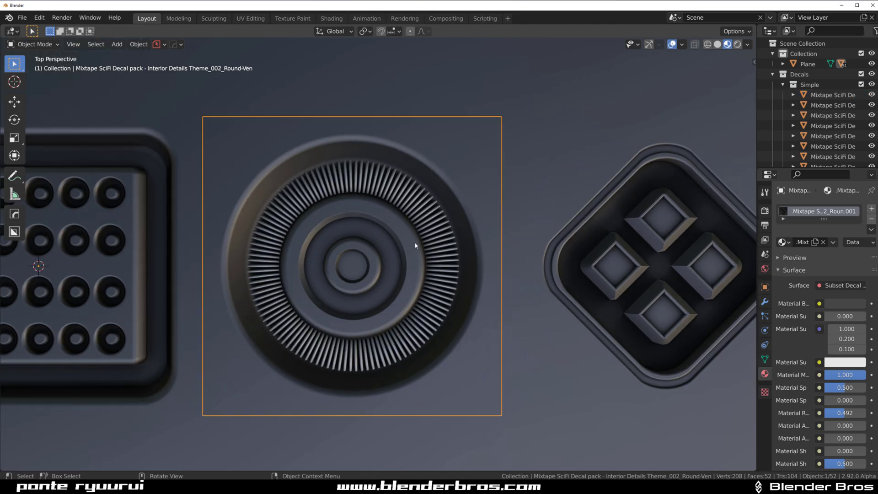
{"action": "scroll", "scroll_direction": "down", "scroll_amount": 3}
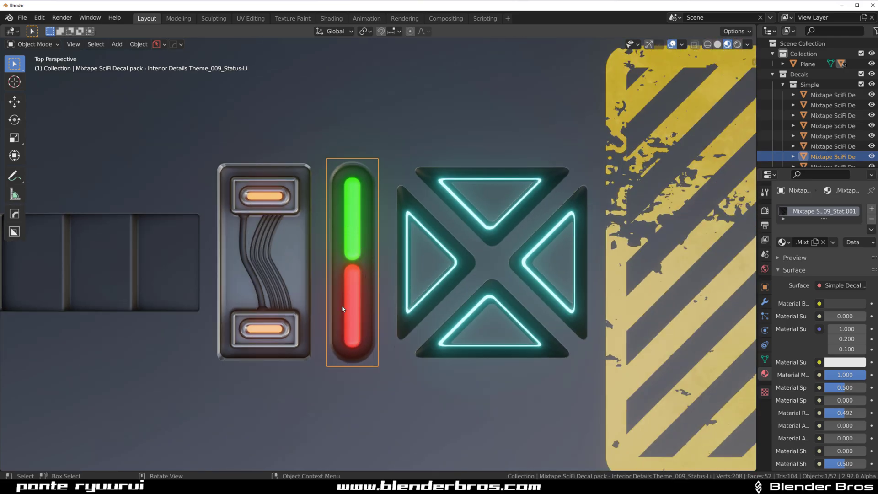
{"action": "scroll", "scroll_direction": "down", "scroll_amount": 3}
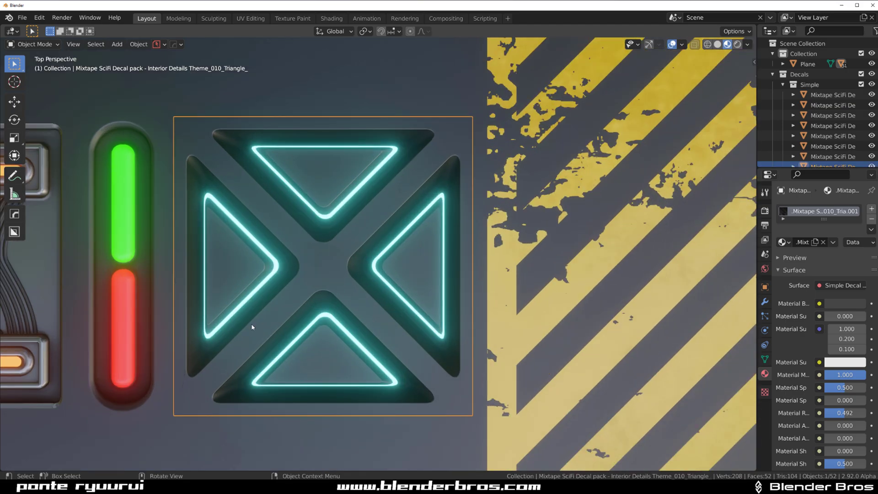
{"action": "mouse_move", "coordinate": [433, 211]}
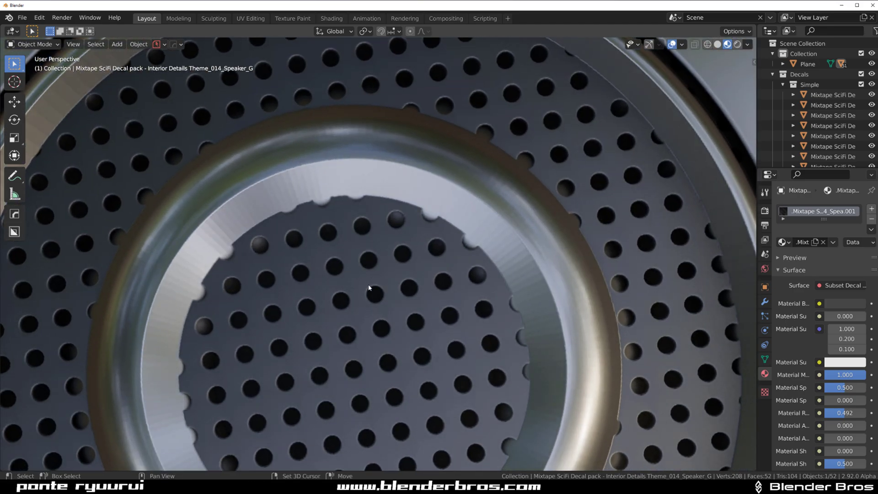
{"action": "left_click_drag", "start_coordinate": [369, 288], "coordinate": [474, 244]}
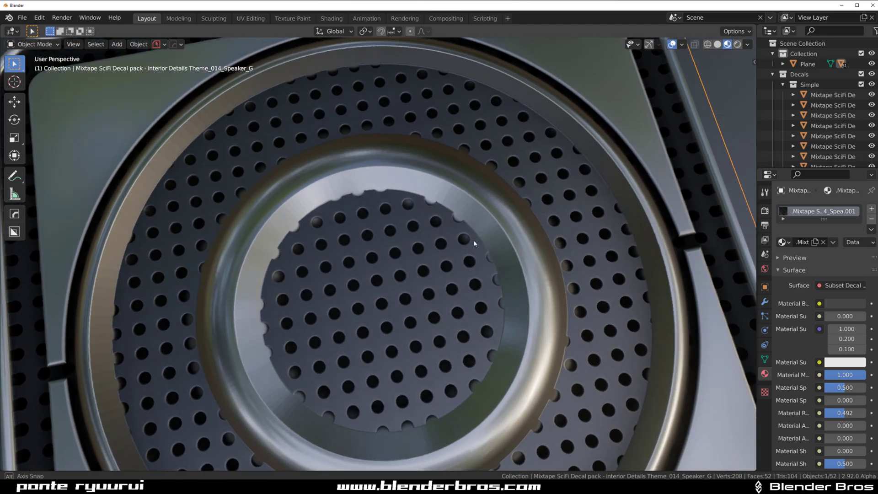
{"action": "left_click_drag", "start_coordinate": [474, 244], "coordinate": [438, 247]}
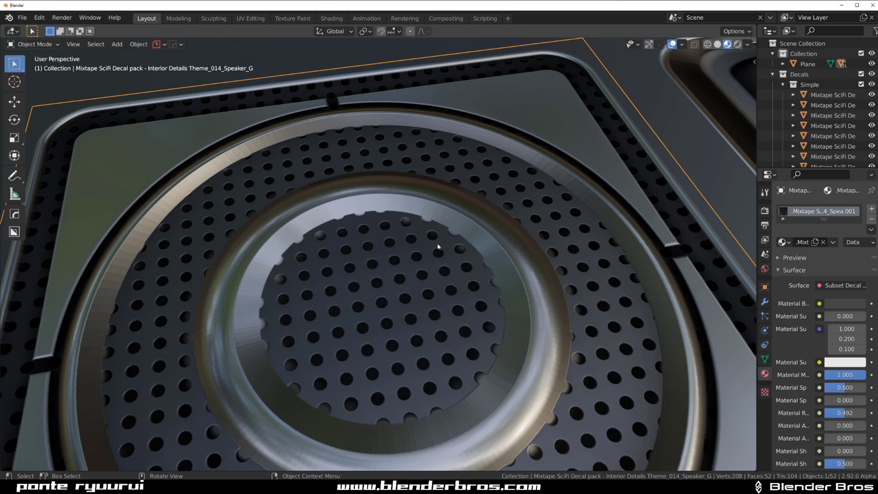
{"action": "mouse_move", "coordinate": [259, 144]}
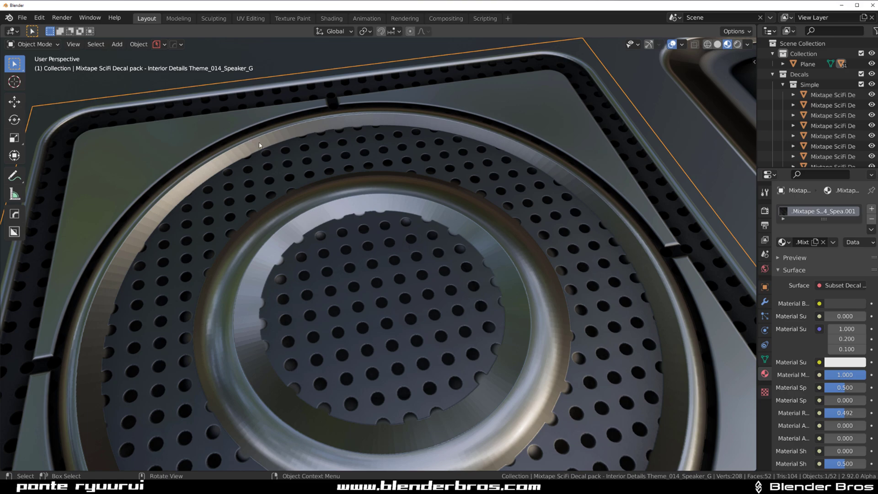
{"action": "mouse_move", "coordinate": [358, 210]}
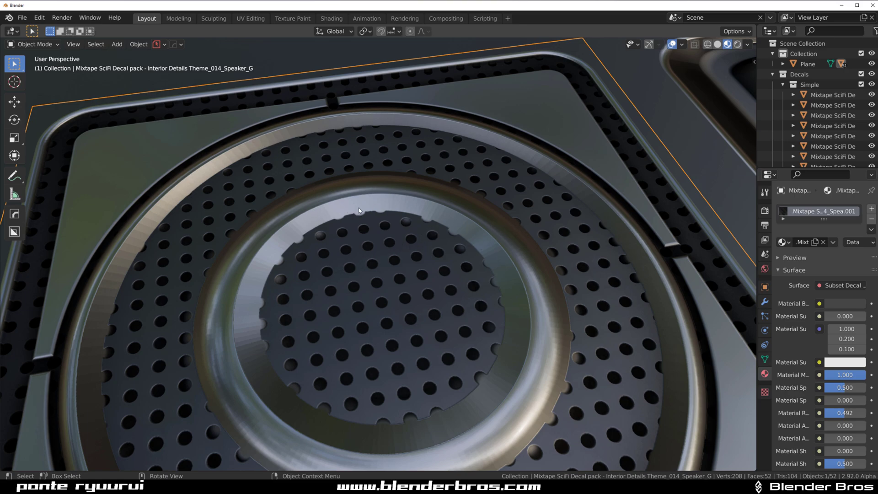
{"action": "scroll", "scroll_direction": "down", "scroll_amount": 3}
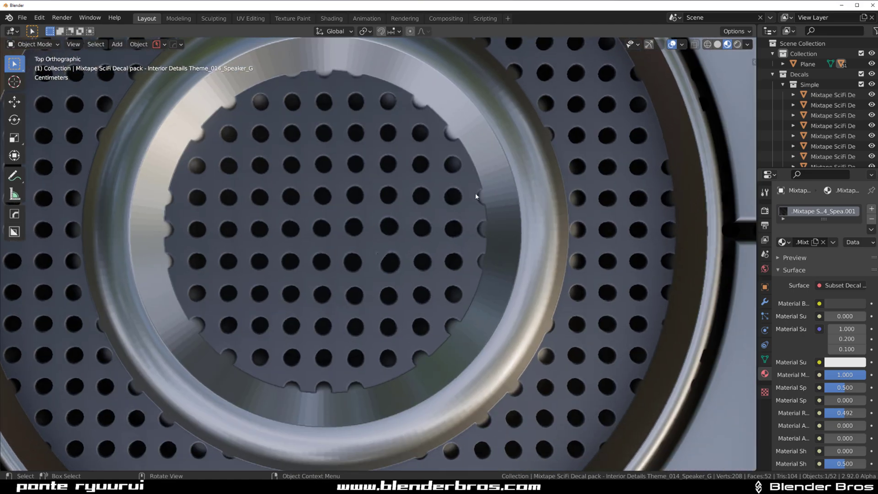
{"action": "mouse_move", "coordinate": [470, 296]}
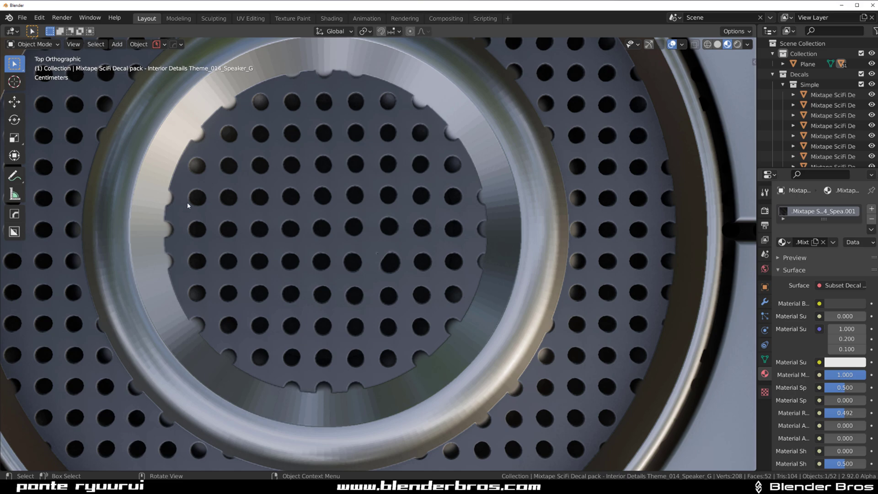
{"action": "mouse_move", "coordinate": [395, 301]}
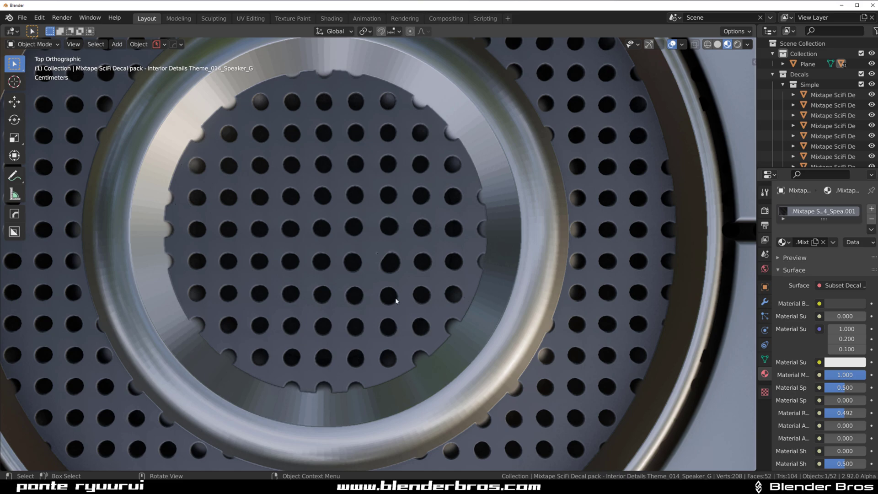
{"action": "left_click_drag", "start_coordinate": [397, 301], "coordinate": [515, 248]}
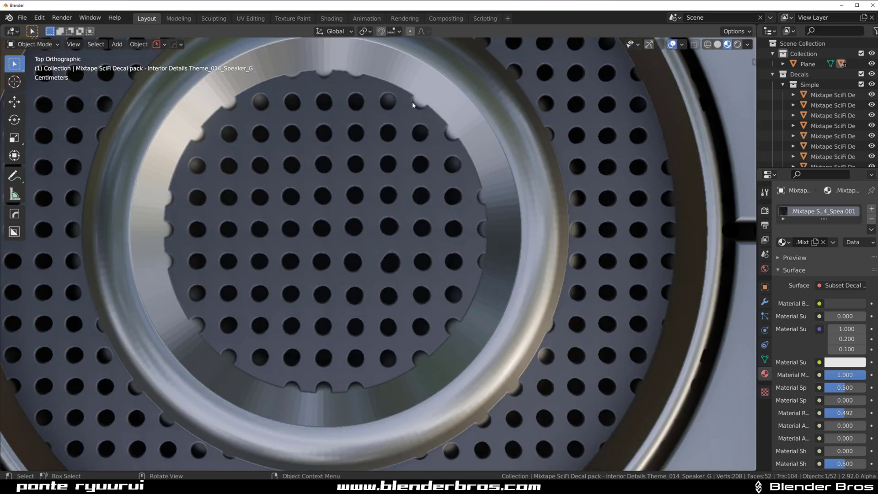
{"action": "mouse_move", "coordinate": [415, 341]}
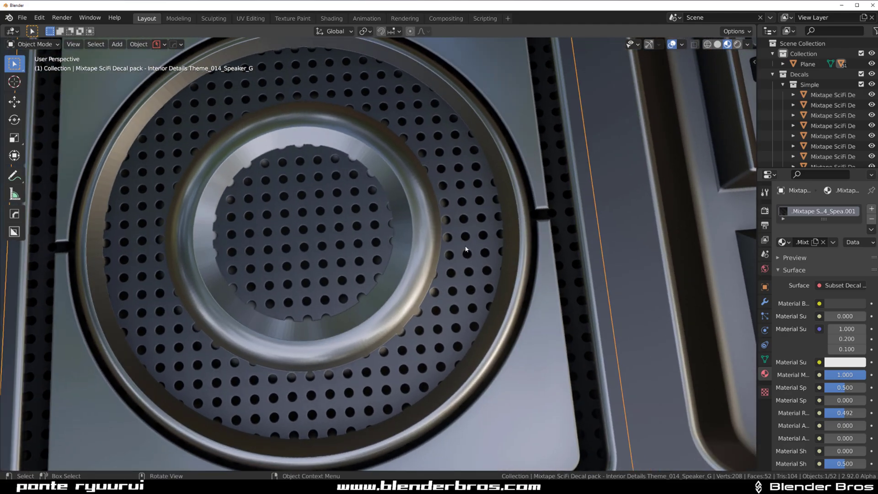
{"action": "key", "text": "7"}
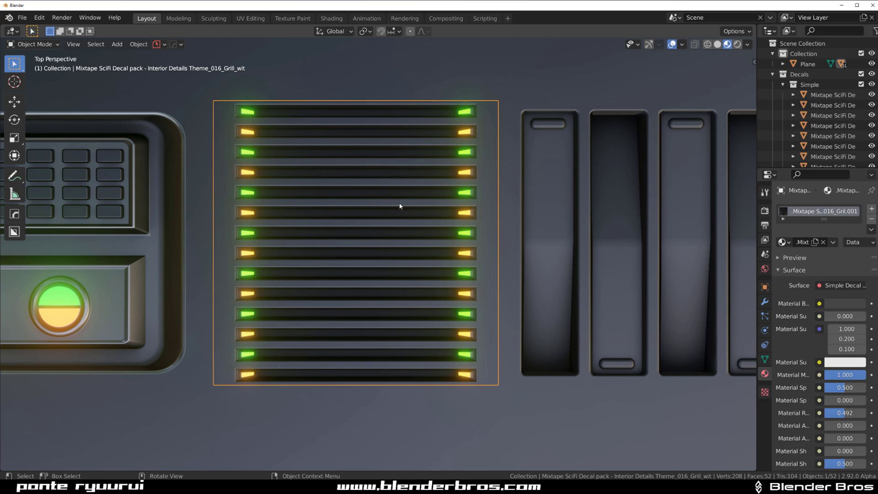
{"action": "mouse_move", "coordinate": [286, 192]}
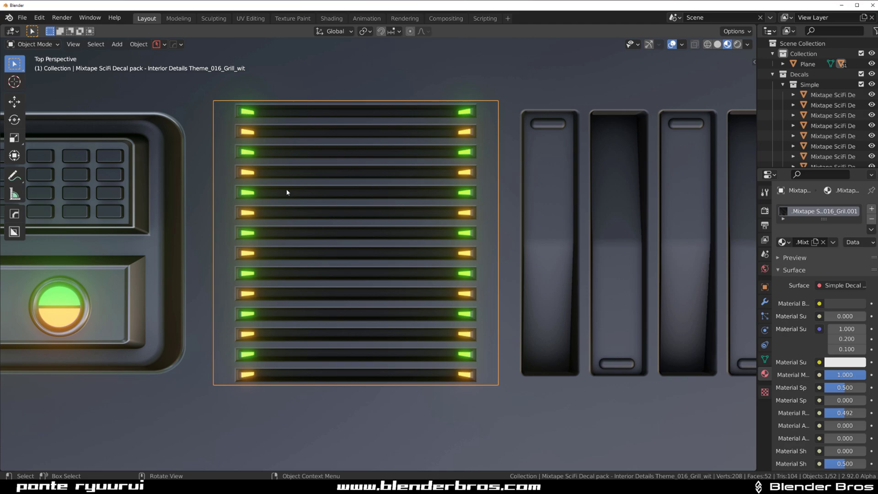
{"action": "mouse_move", "coordinate": [254, 380]}
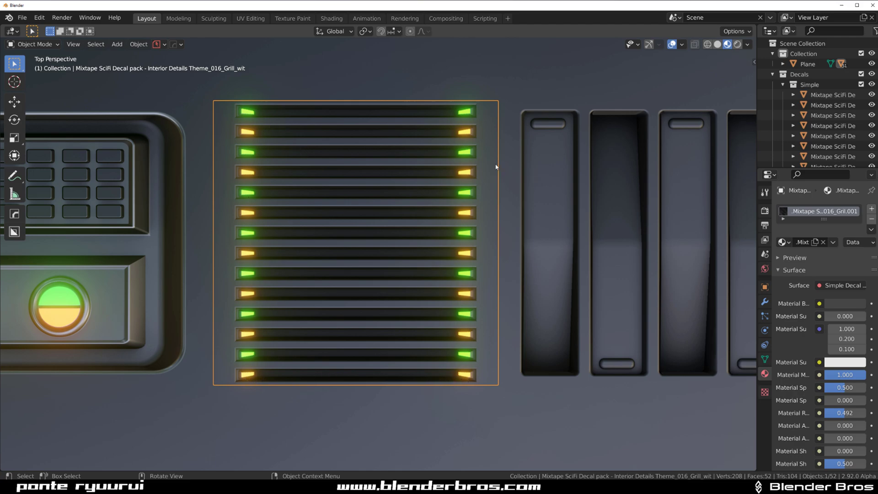
{"action": "mouse_move", "coordinate": [423, 131]}
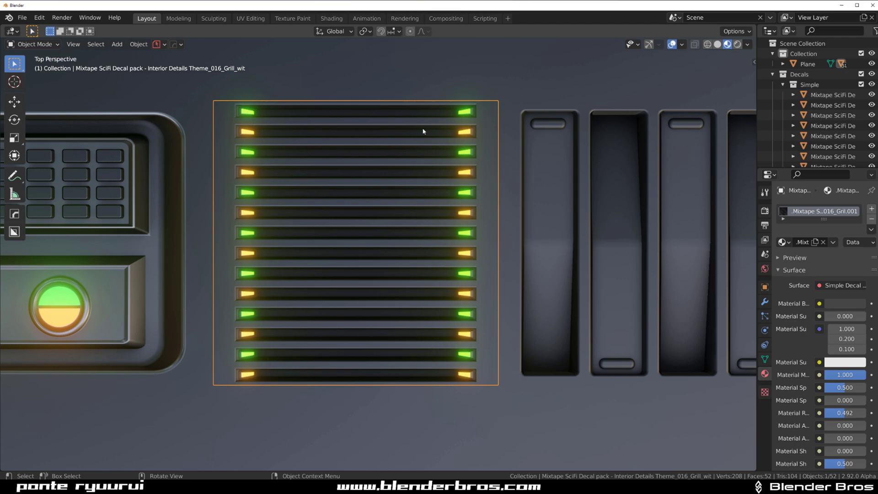
{"action": "mouse_move", "coordinate": [379, 277]}
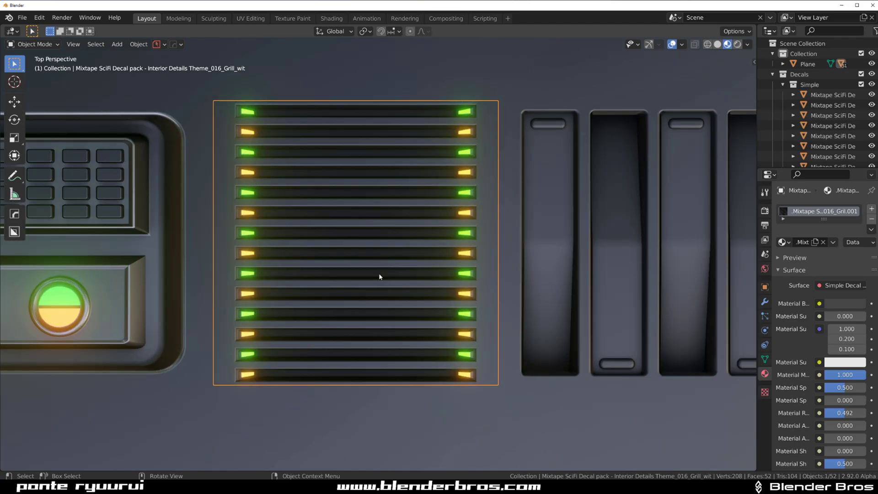
{"action": "mouse_move", "coordinate": [326, 160]}
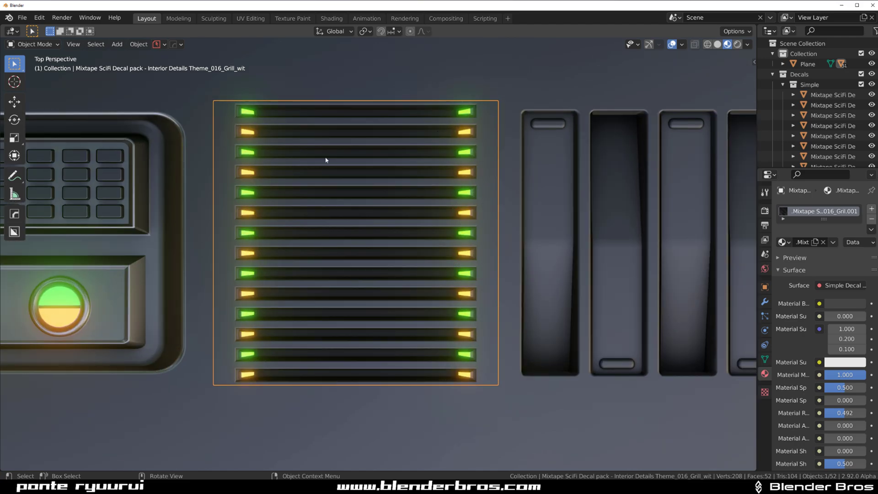
{"action": "mouse_move", "coordinate": [421, 289]}
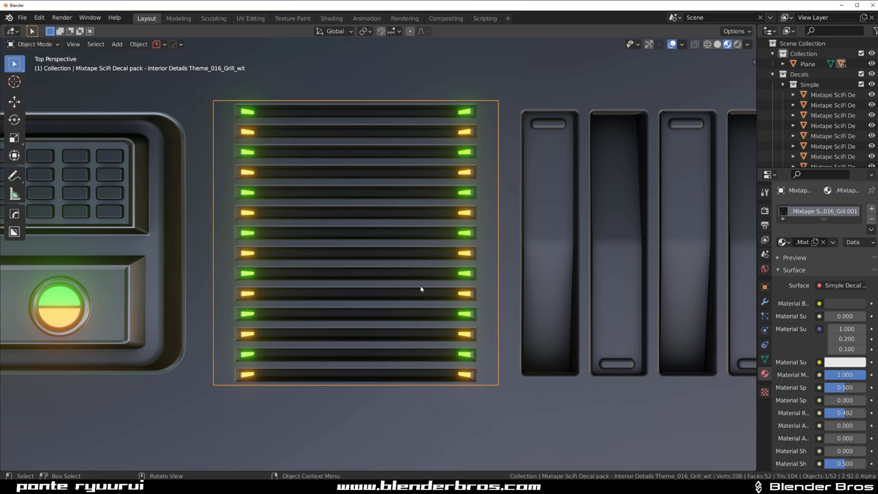
{"action": "mouse_move", "coordinate": [254, 376]}
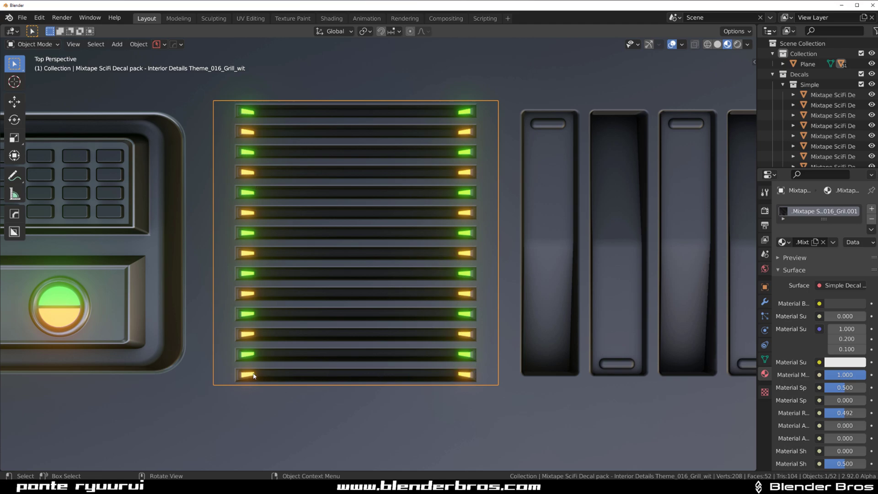
{"action": "mouse_move", "coordinate": [490, 374]}
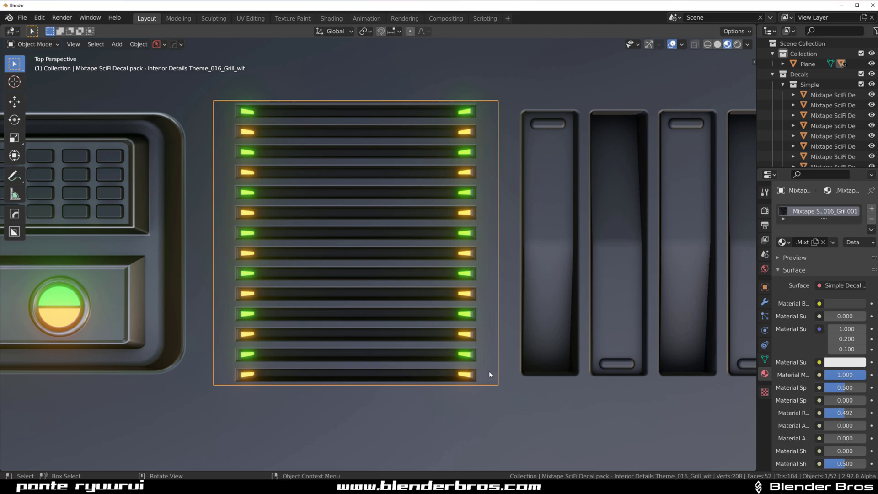
{"action": "mouse_move", "coordinate": [368, 241]}
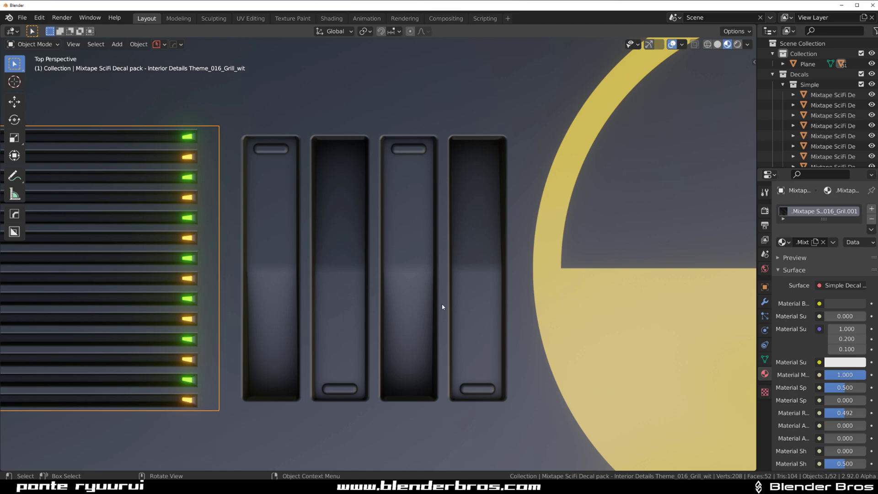
{"action": "mouse_move", "coordinate": [496, 243]}
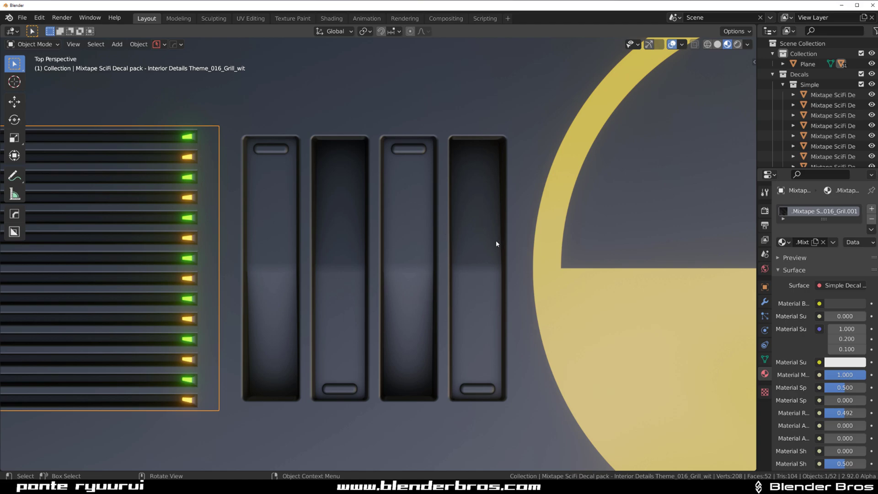
{"action": "mouse_move", "coordinate": [338, 314]}
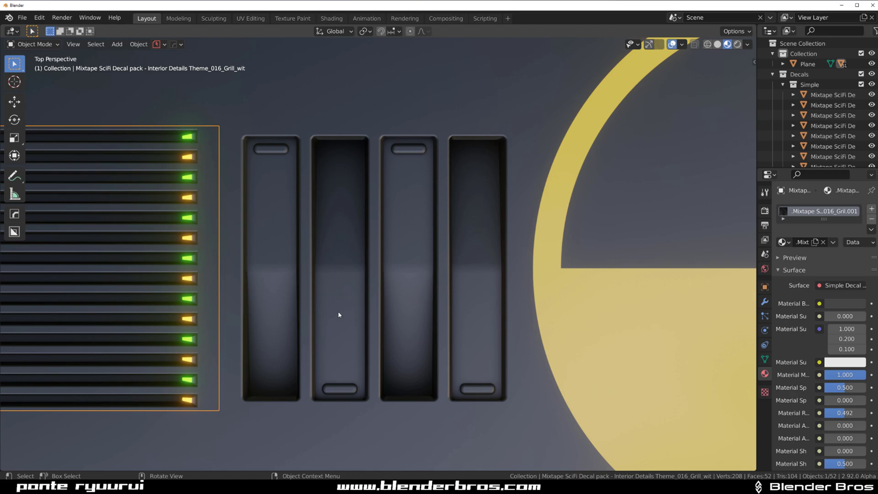
{"action": "mouse_move", "coordinate": [412, 326]}
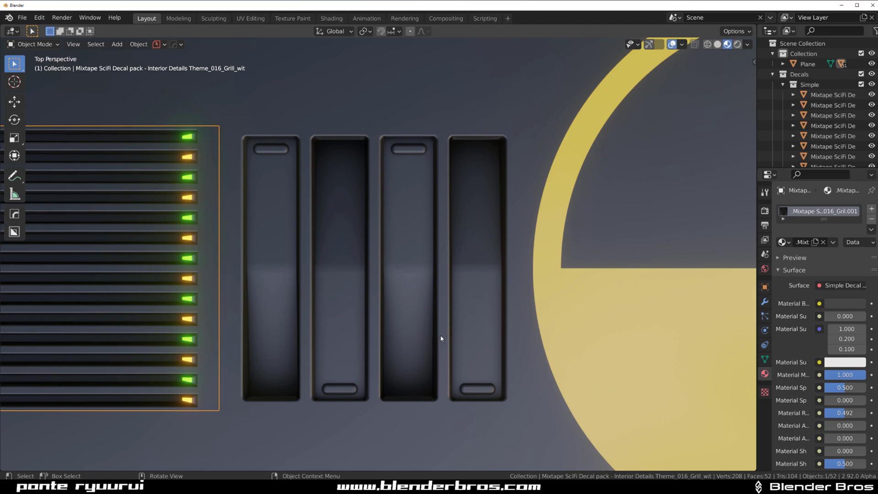
{"action": "mouse_move", "coordinate": [327, 156]}
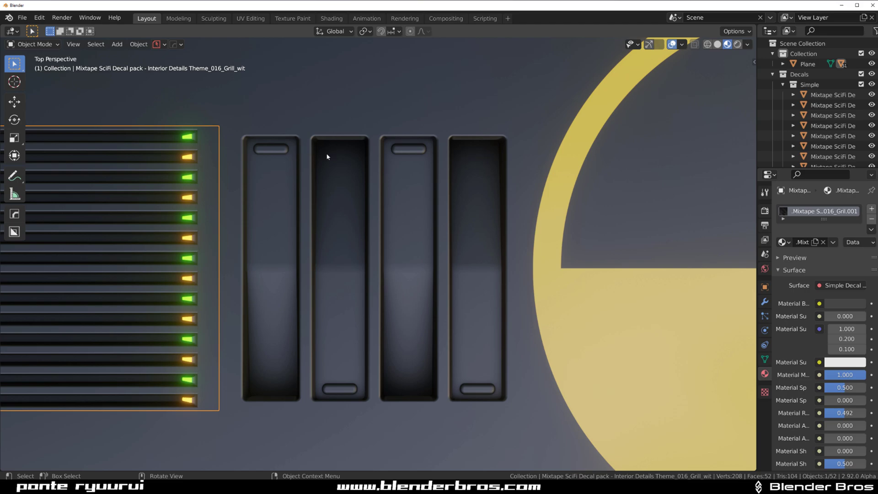
{"action": "mouse_move", "coordinate": [273, 147]}
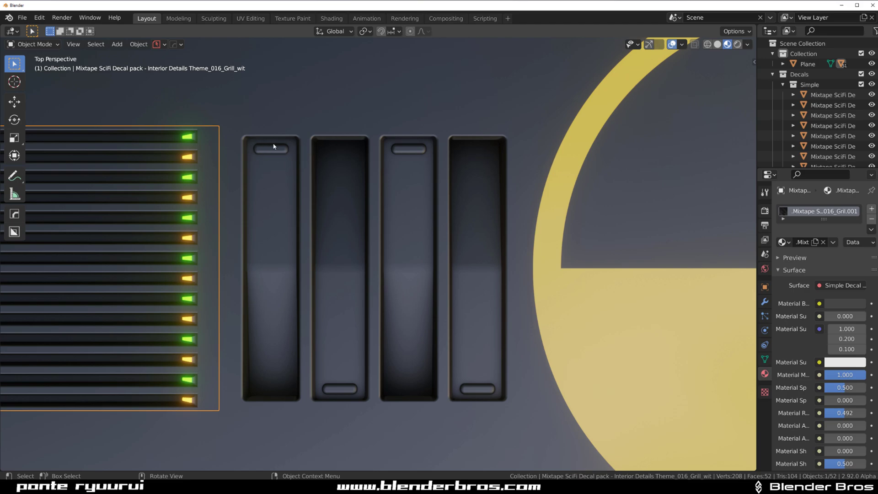
{"action": "mouse_move", "coordinate": [342, 171]}
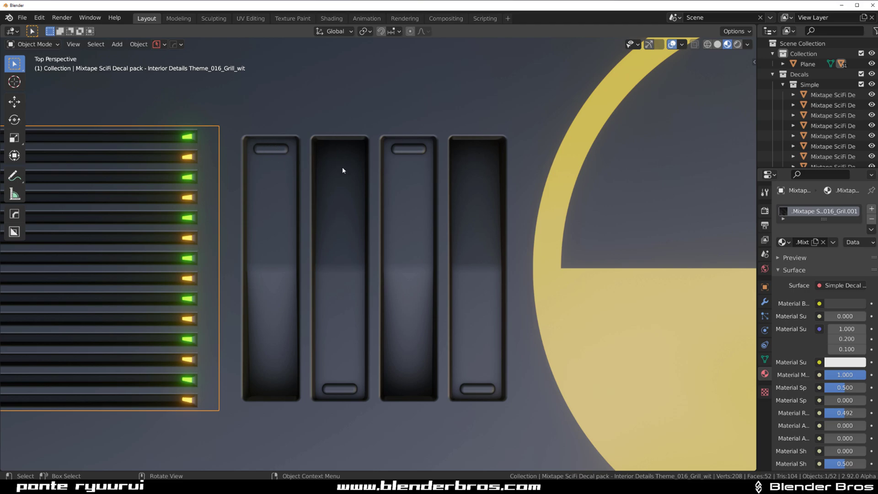
{"action": "mouse_move", "coordinate": [409, 242]}
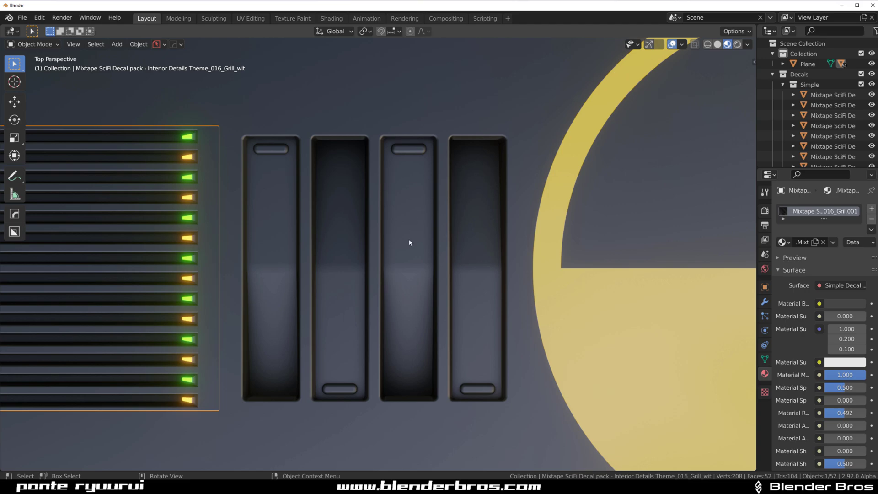
{"action": "mouse_move", "coordinate": [423, 381]}
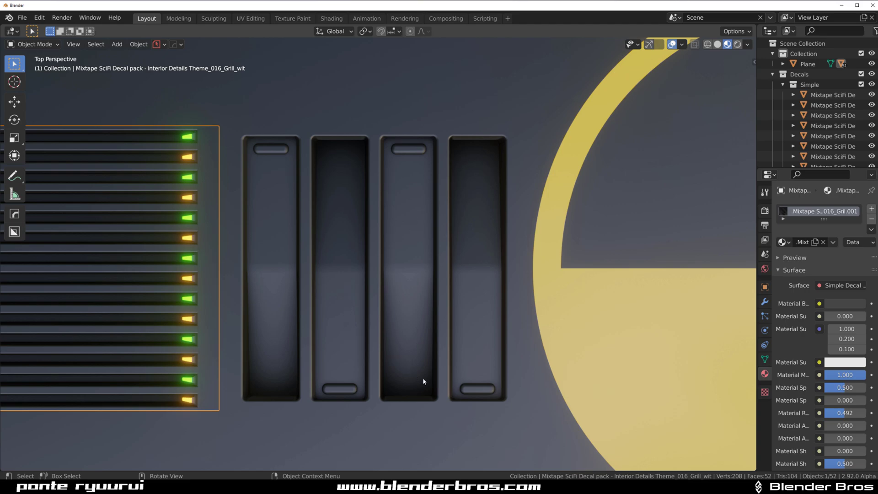
{"action": "mouse_move", "coordinate": [274, 330]}
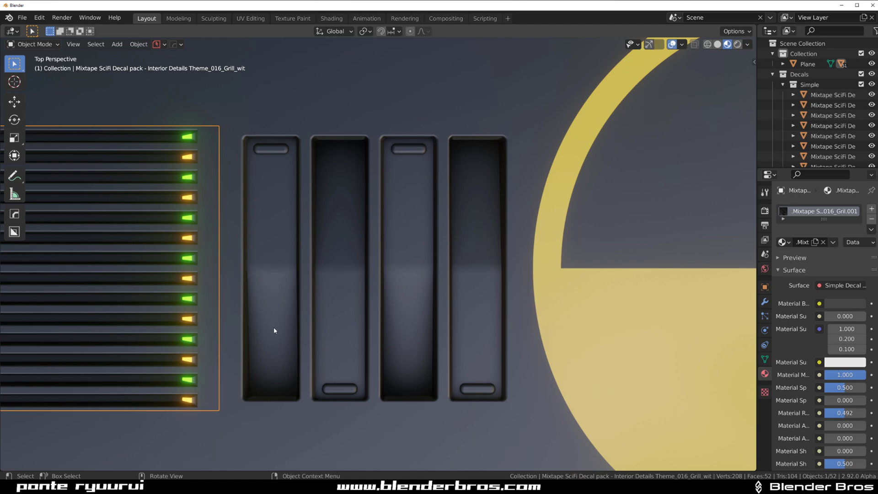
{"action": "mouse_move", "coordinate": [341, 388]}
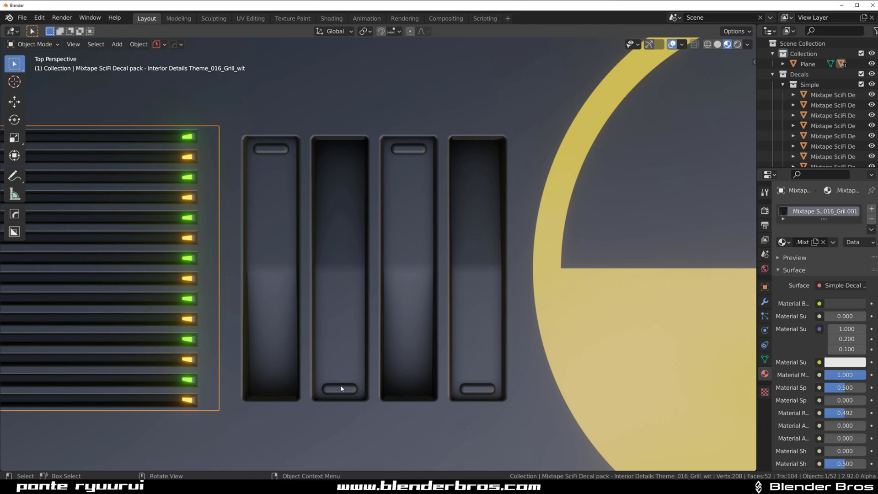
{"action": "mouse_move", "coordinate": [379, 204]}
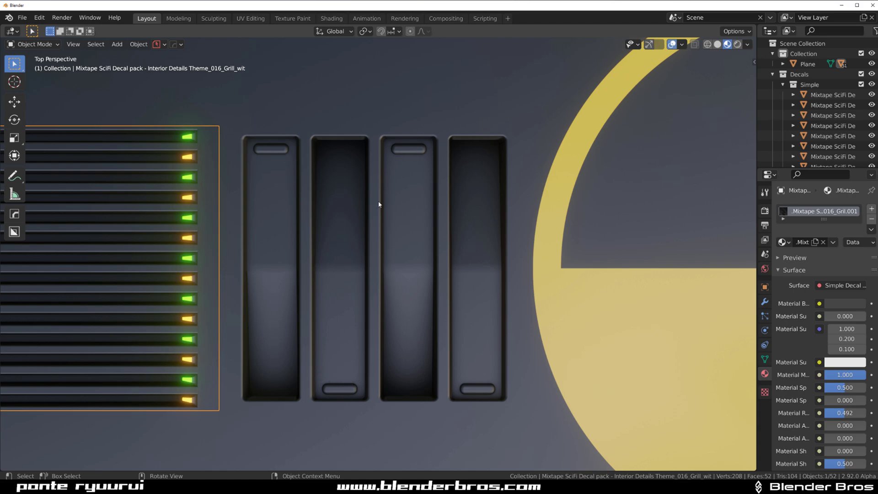
{"action": "mouse_move", "coordinate": [348, 395]}
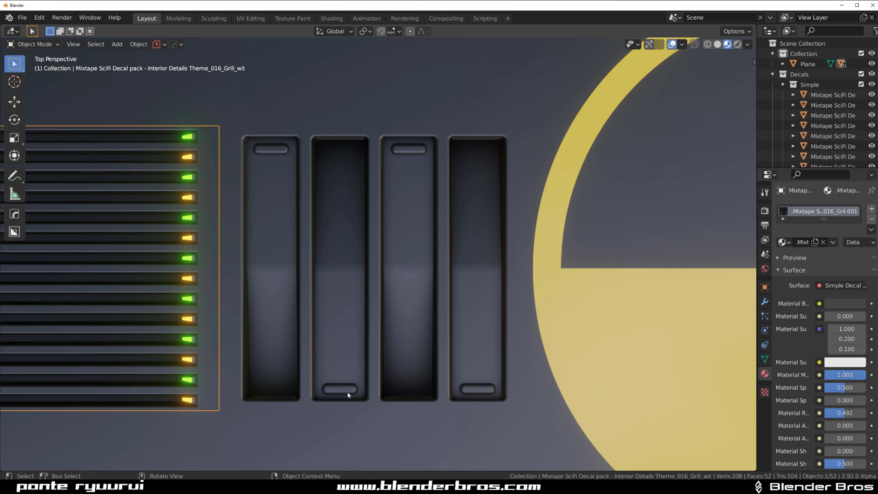
{"action": "mouse_move", "coordinate": [349, 261]}
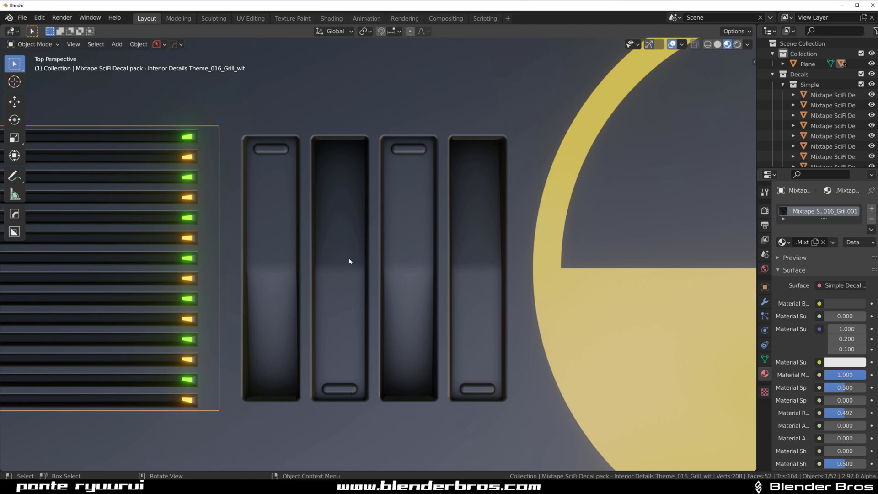
{"action": "mouse_move", "coordinate": [267, 156]}
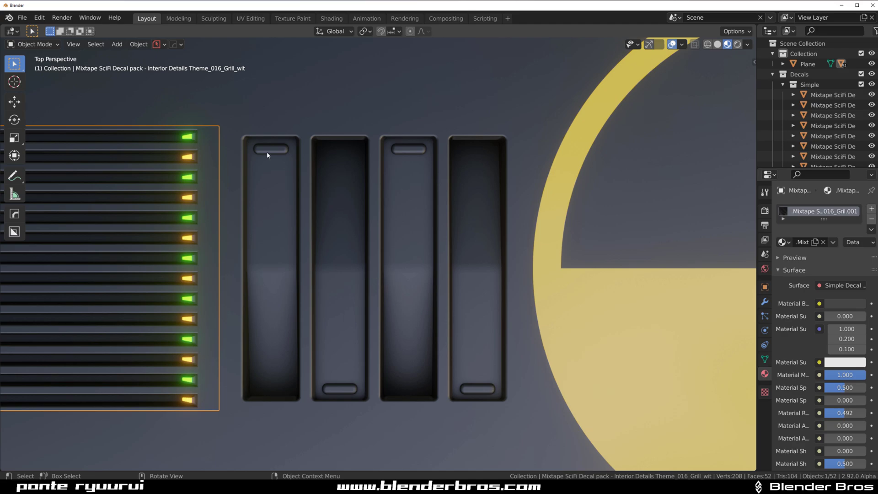
{"action": "mouse_move", "coordinate": [398, 281]}
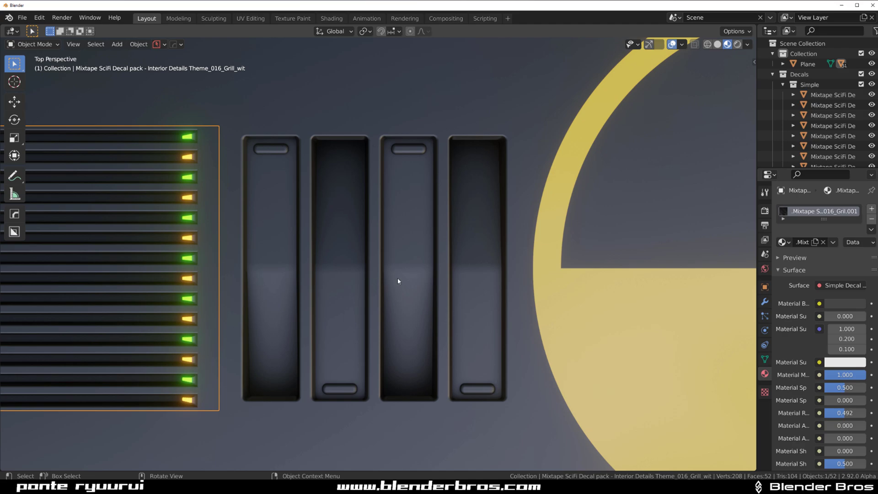
{"action": "mouse_move", "coordinate": [355, 355]}
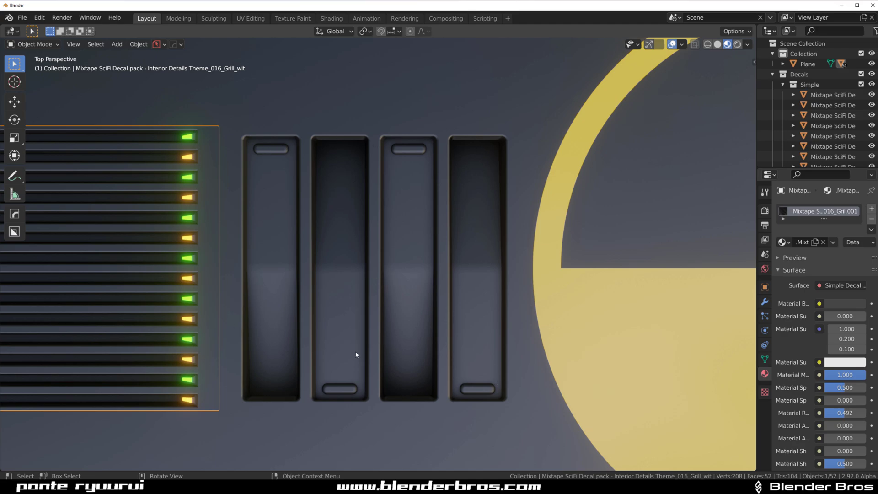
{"action": "mouse_move", "coordinate": [430, 212]}
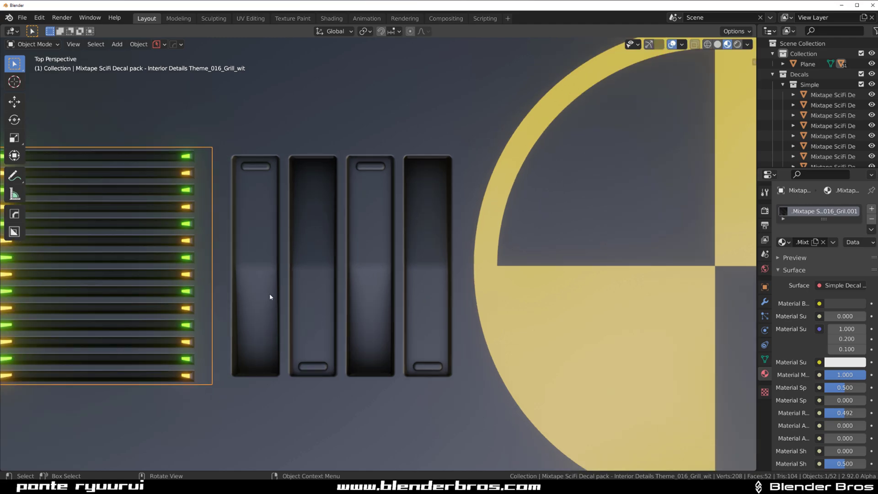
{"action": "mouse_move", "coordinate": [475, 249]}
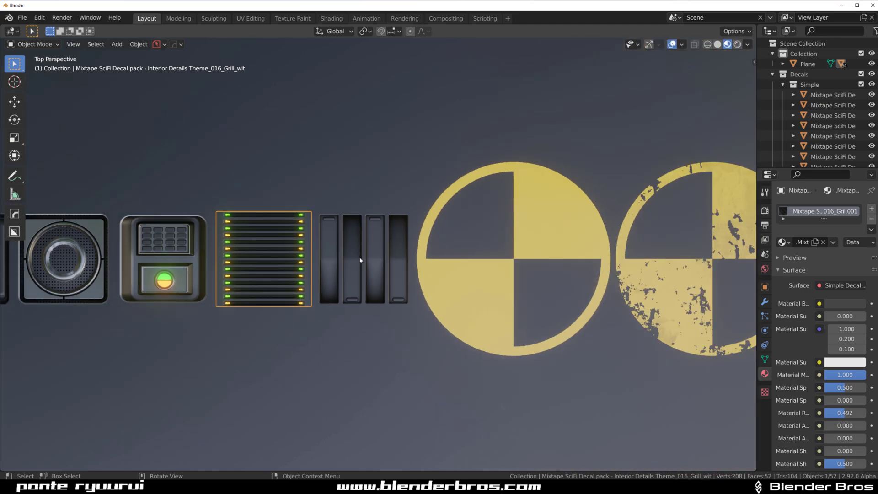
{"action": "scroll", "scroll_direction": "down", "scroll_amount": 3}
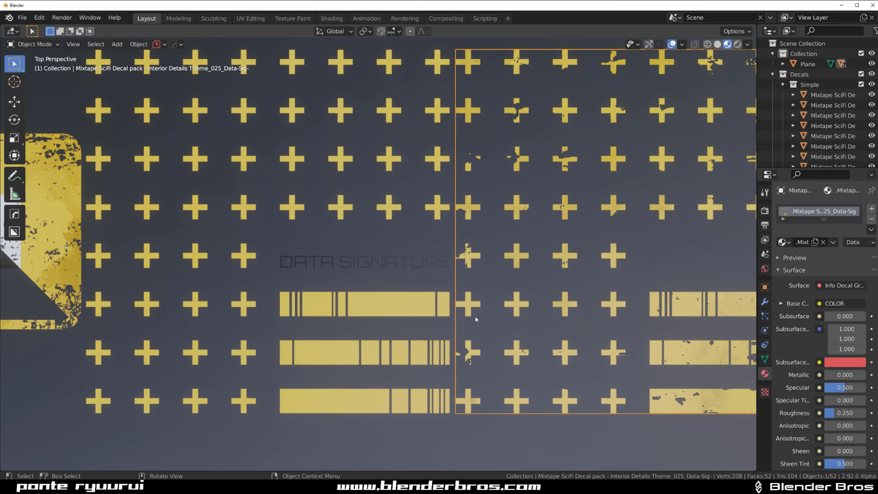
{"action": "mouse_move", "coordinate": [459, 254]}
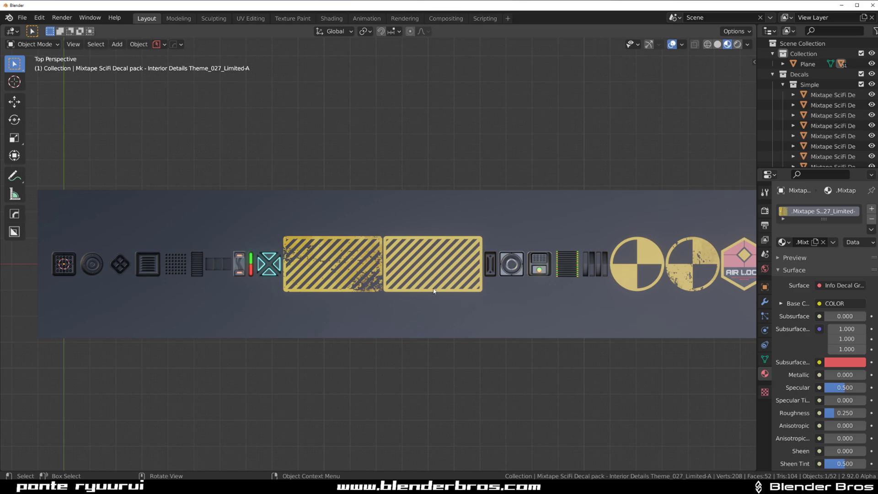
{"action": "mouse_move", "coordinate": [281, 205]}
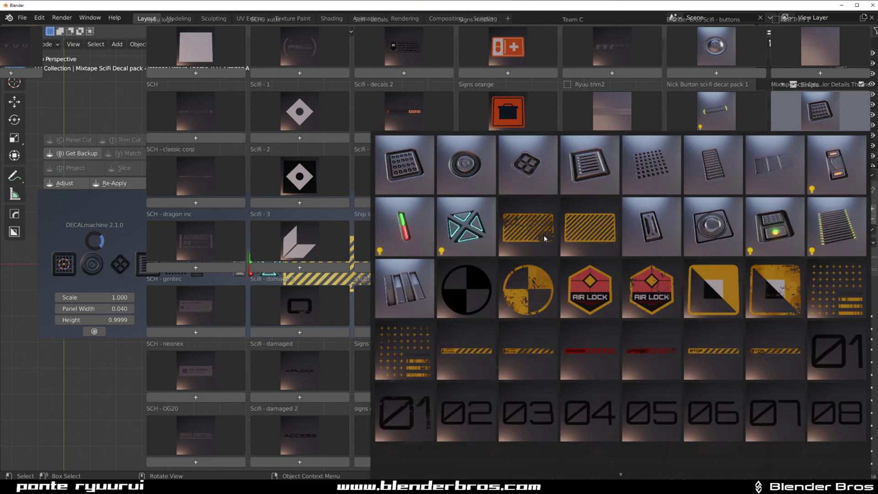
{"action": "left_click", "coordinate": [403, 289]}
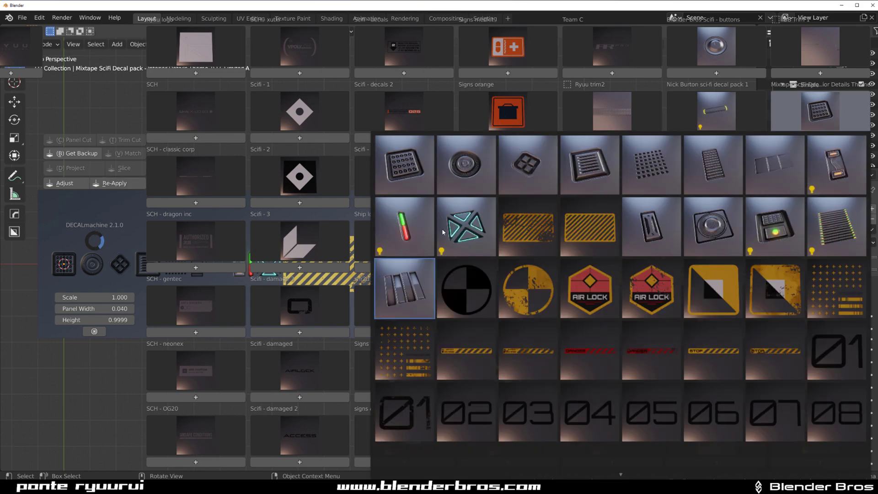
{"action": "left_click", "coordinate": [713, 351]}
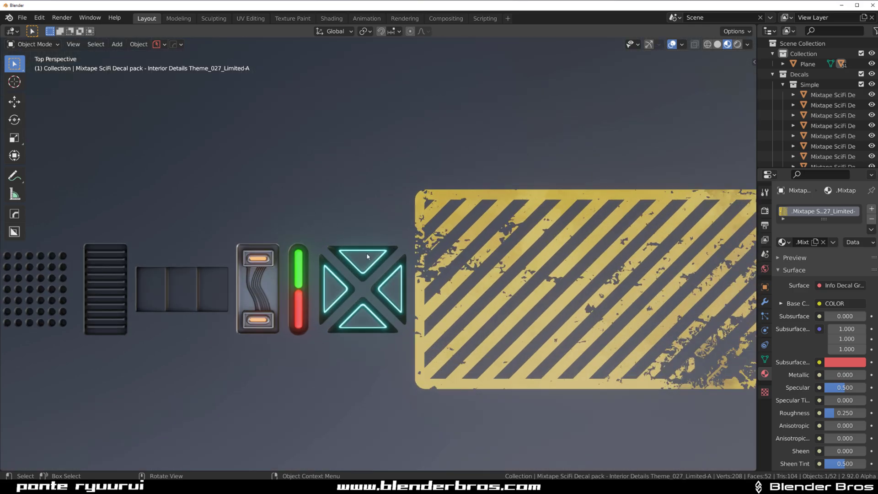
{"action": "scroll", "scroll_direction": "down", "scroll_amount": 3}
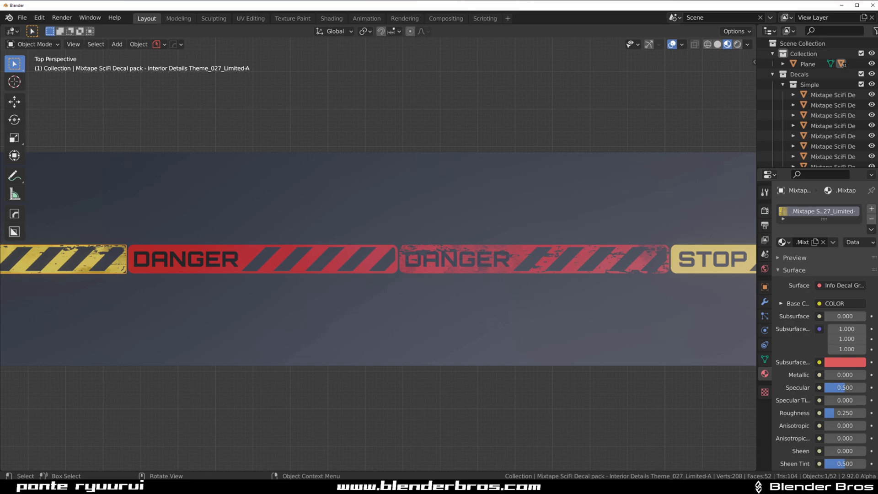
{"action": "mouse_move", "coordinate": [358, 259]}
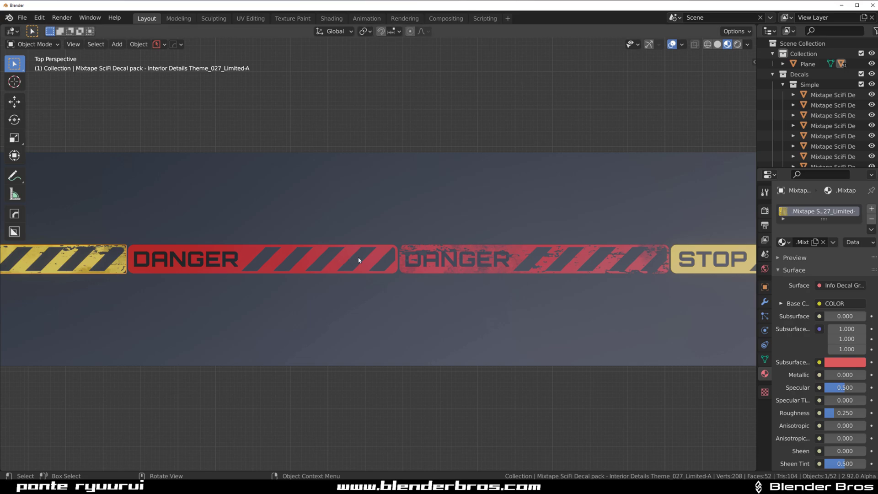
{"action": "left_click", "coordinate": [465, 259]}
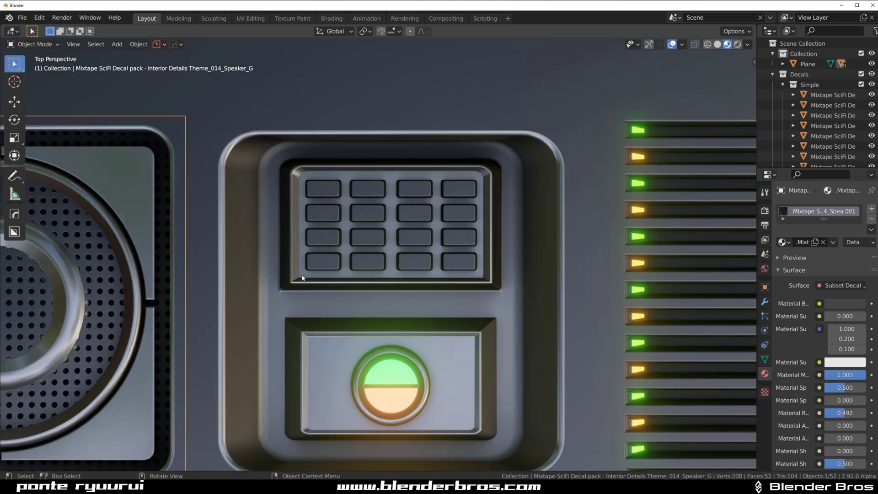
{"action": "mouse_move", "coordinate": [285, 135]}
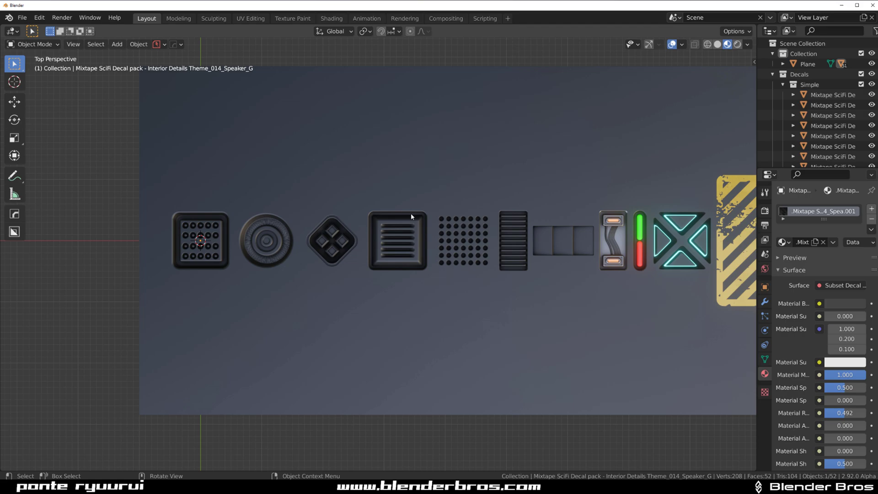
{"action": "mouse_move", "coordinate": [448, 228]}
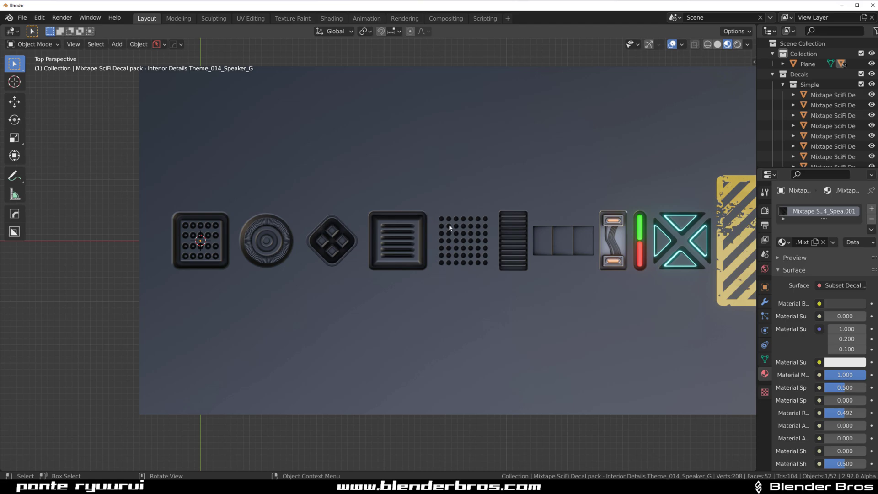